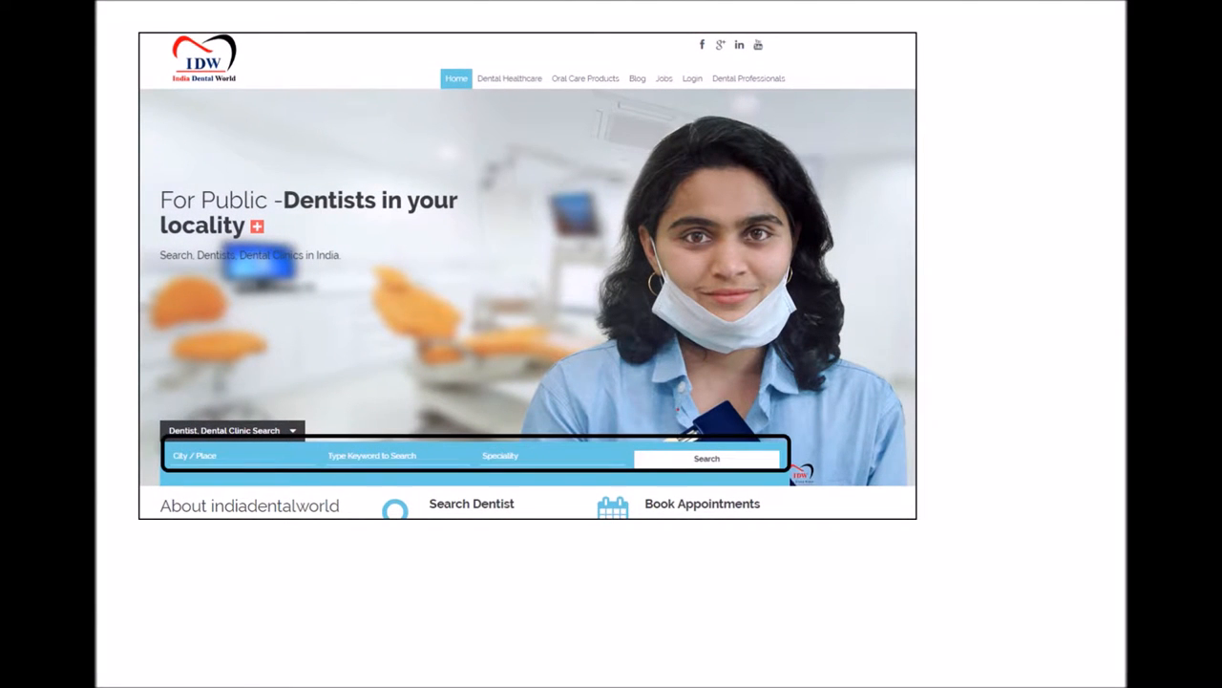
# - Show the home page Dentist, Dental Clinic Search bar for city, keyword and speciality
pyautogui.click(706, 459)
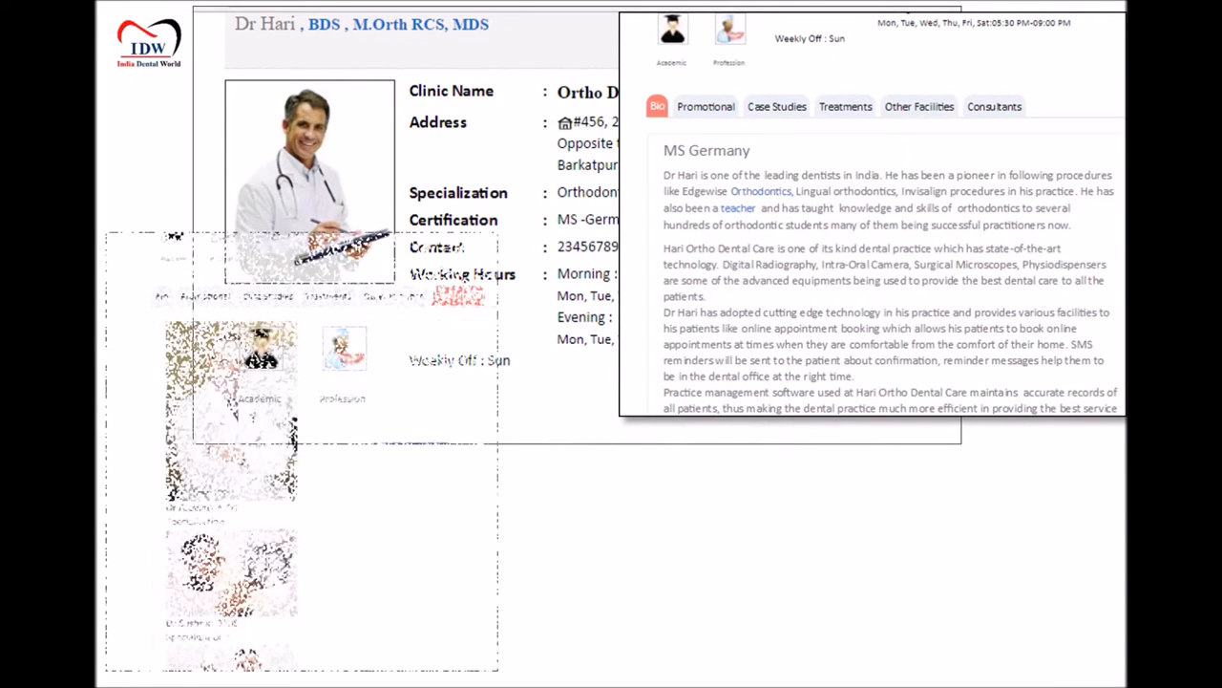
# - Open Dr Hari's Ortho Dental Care profile and browse its Bio and Case Studies tabs
pyautogui.click(457, 295)
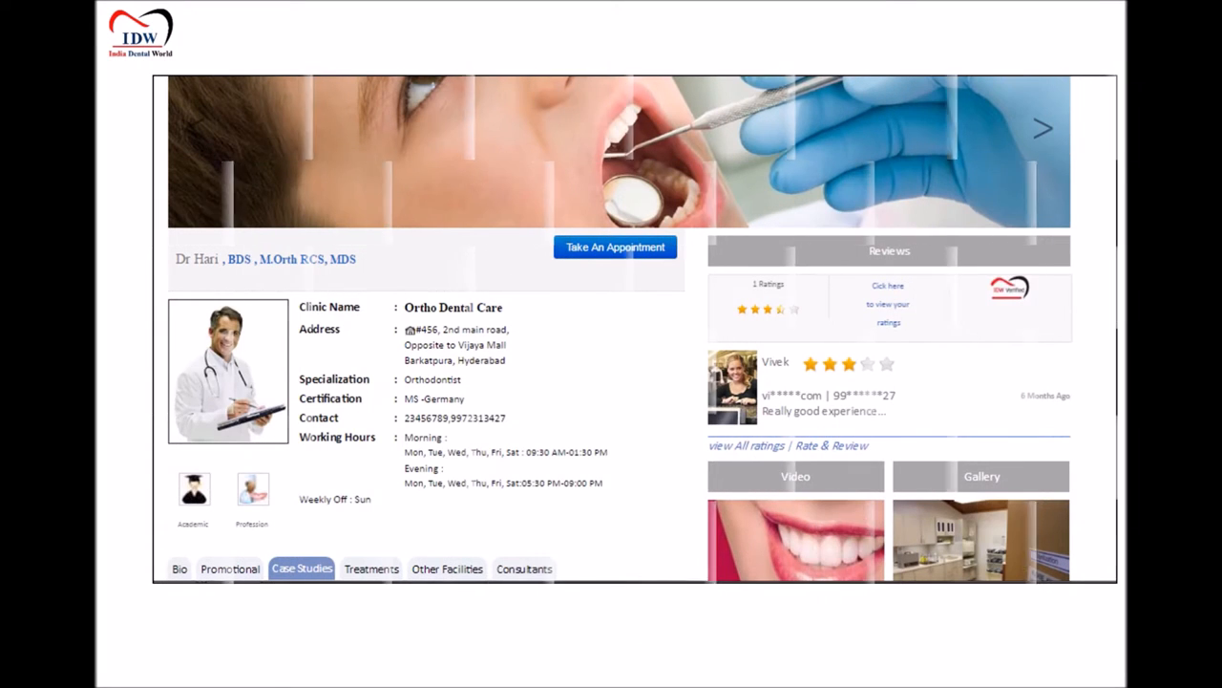
pyautogui.click(615, 247)
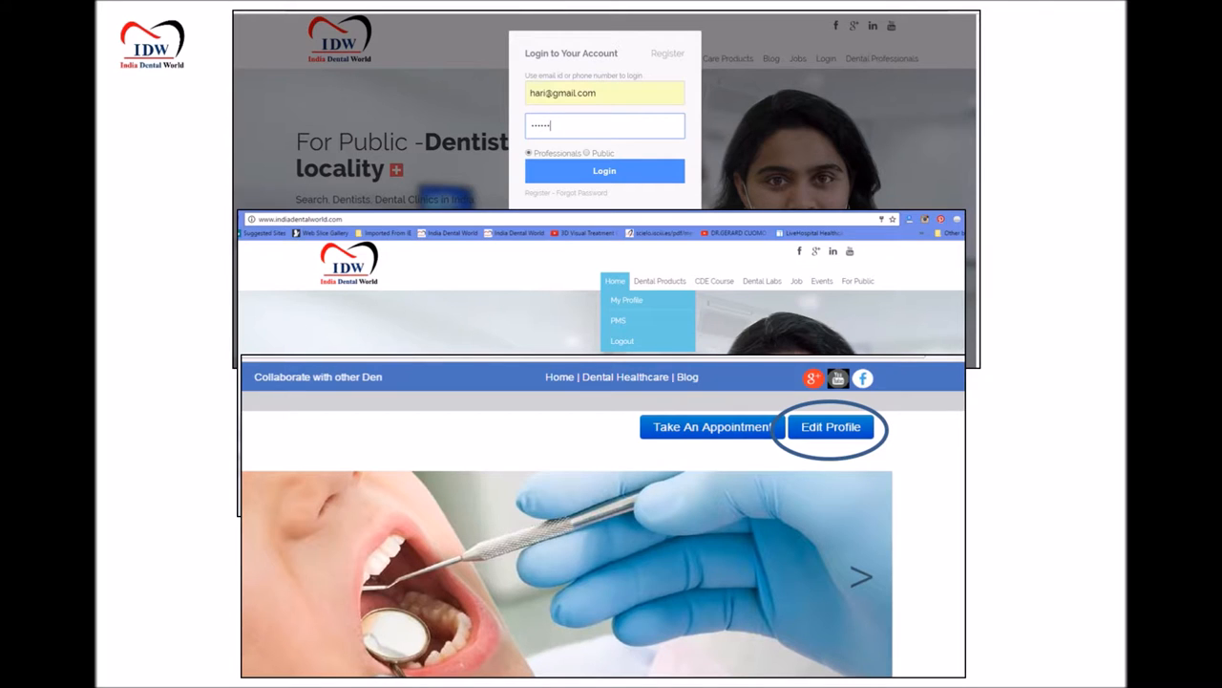
# - Log in as a professional, choose Edit Profile, and open the Consultants section
pyautogui.click(830, 427)
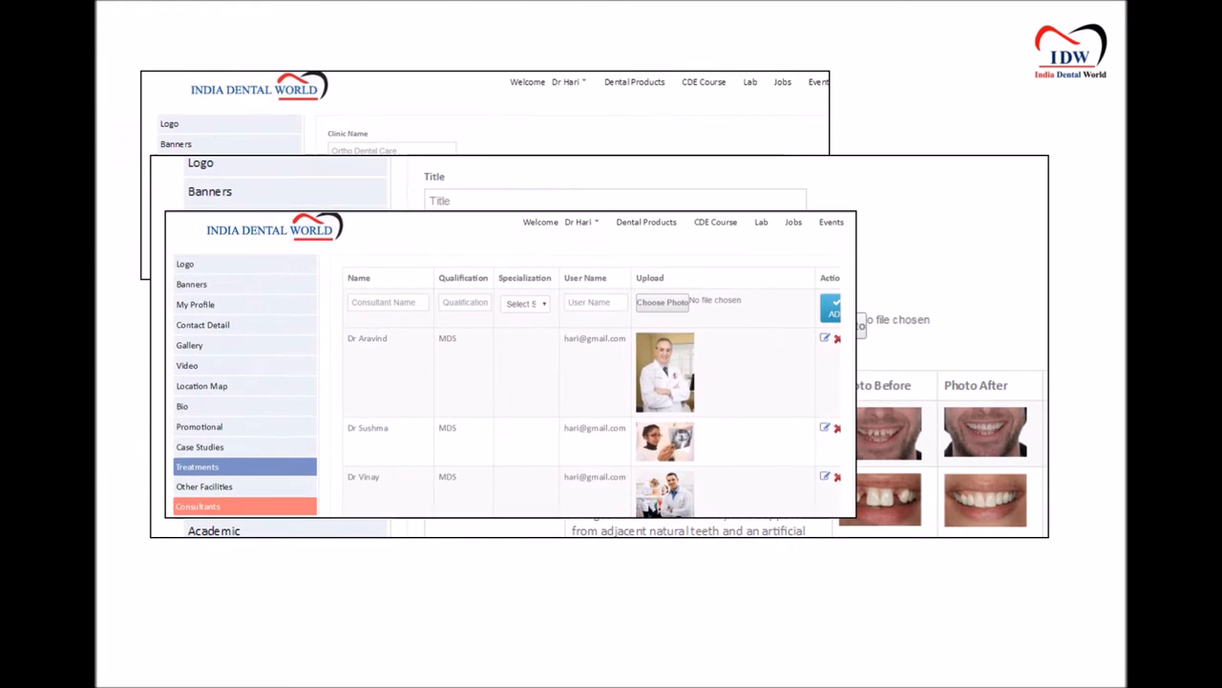
pyautogui.click(219, 432)
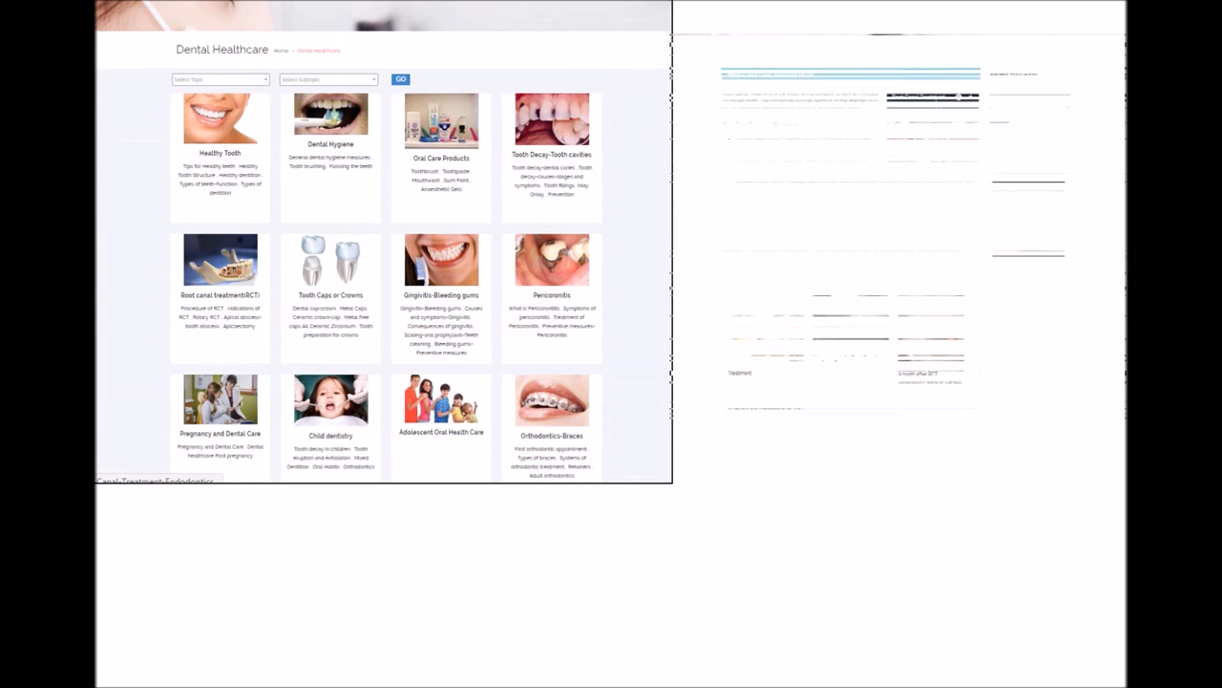
# - Open the Root canal treatment(RCT) article from the Dental Healthcare topics
pyautogui.click(220, 270)
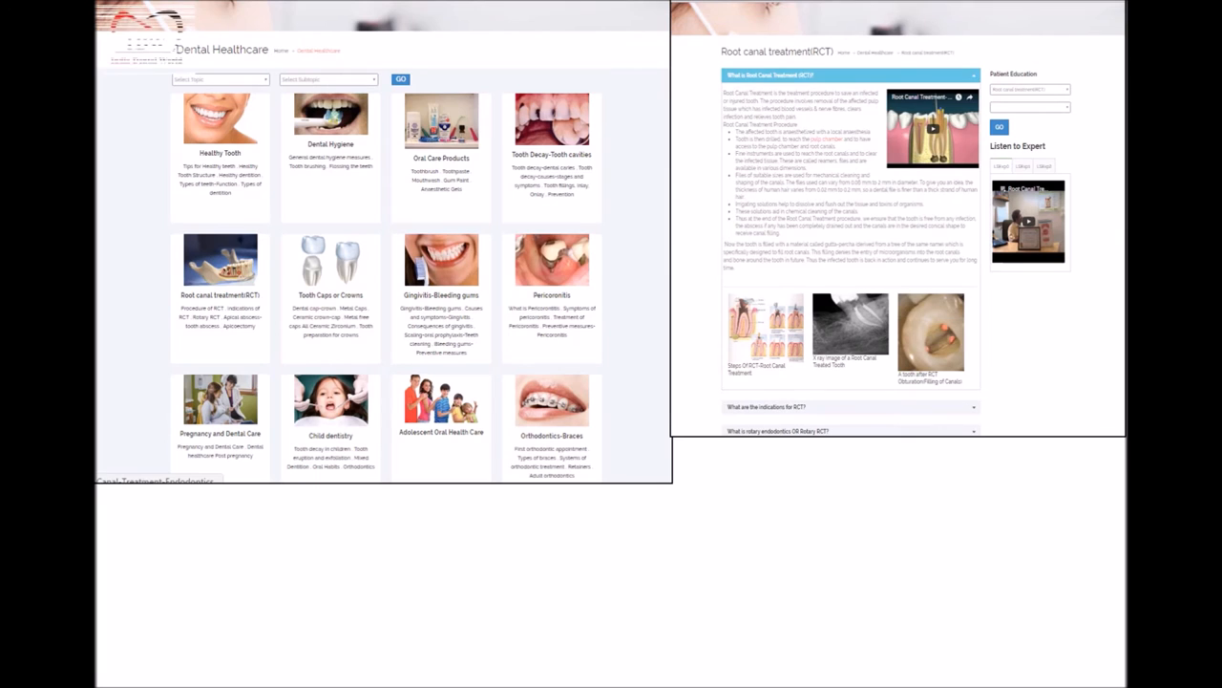